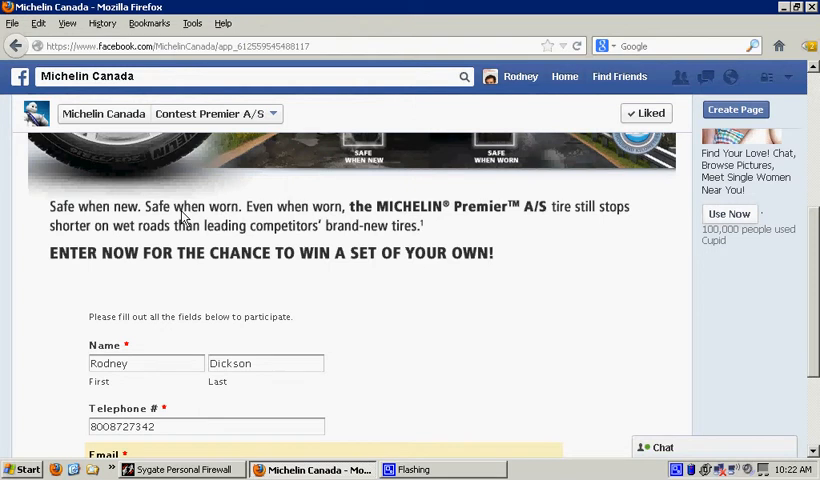
mouse_move(352, 258)
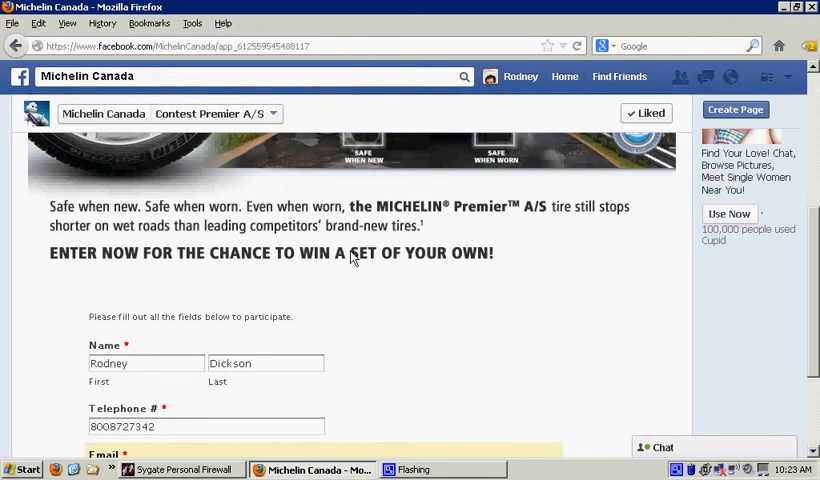
mouse_move(344, 240)
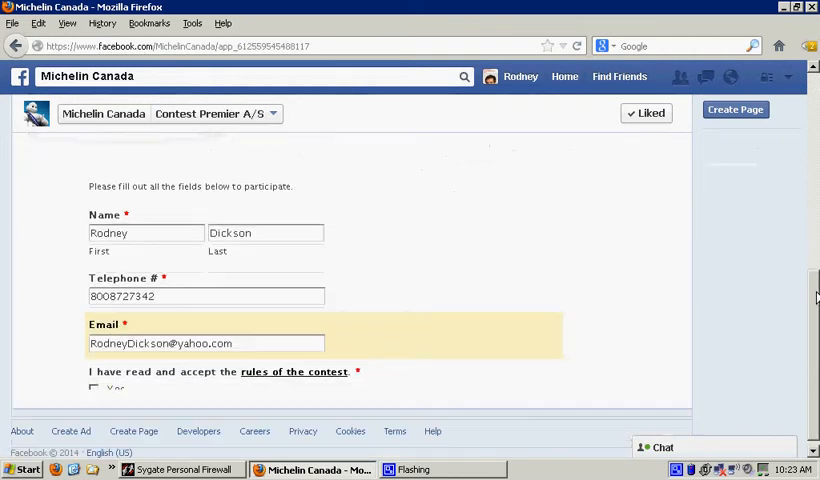
- Check Yes to accept the contest rules on the Michelin Canada entry form
scroll("down", 3)
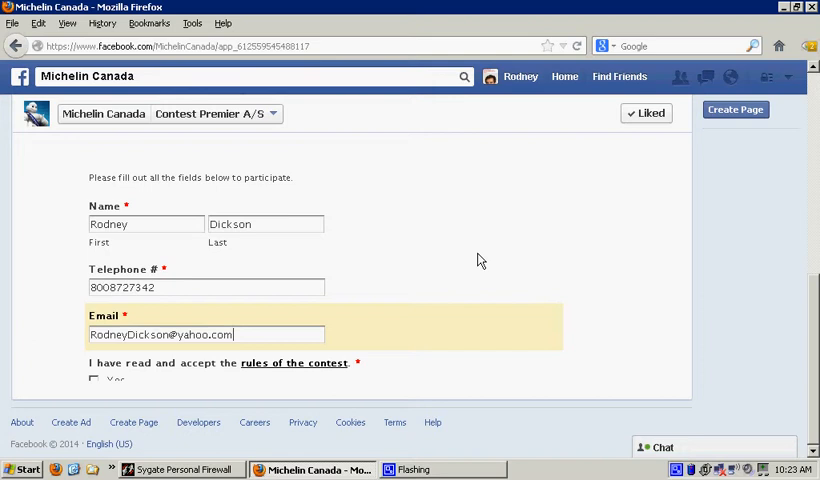
mouse_move(112, 228)
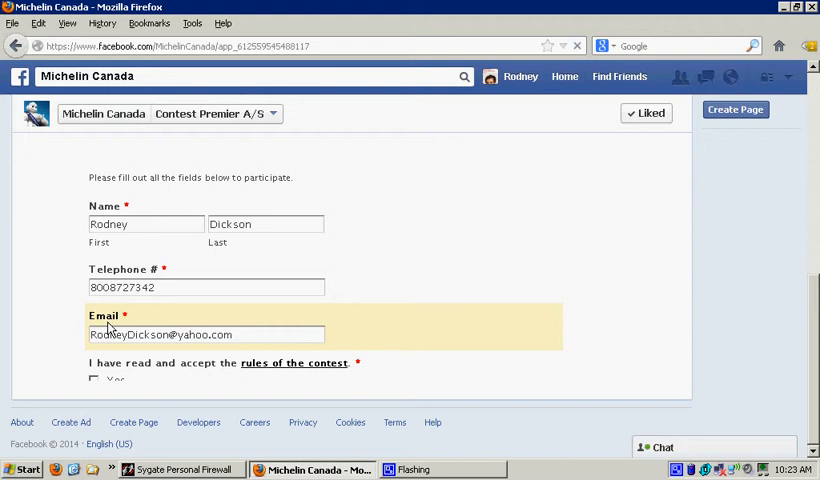
mouse_move(122, 378)
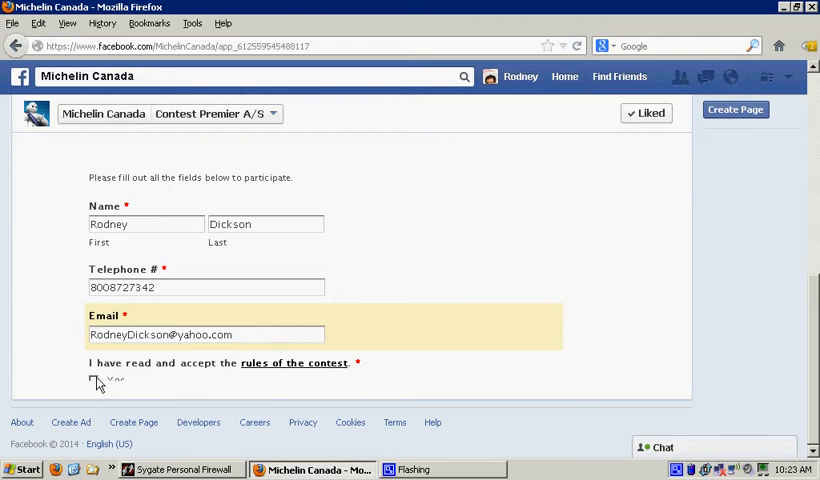
left_click(94, 378)
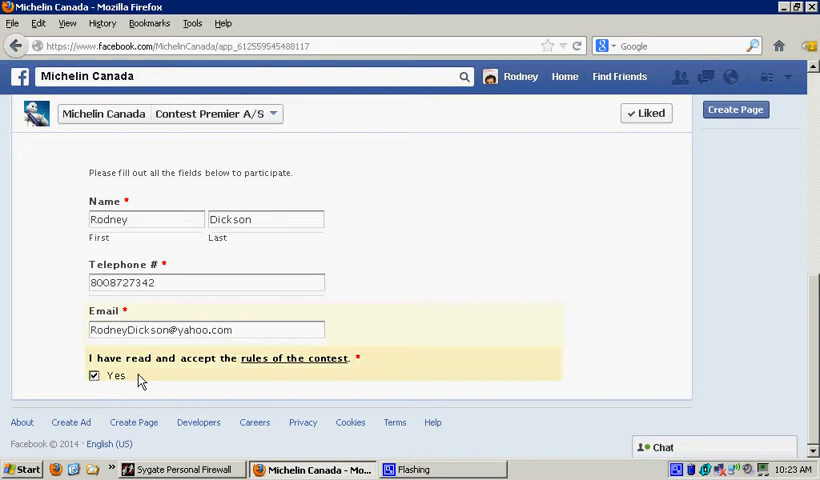
mouse_move(502, 380)
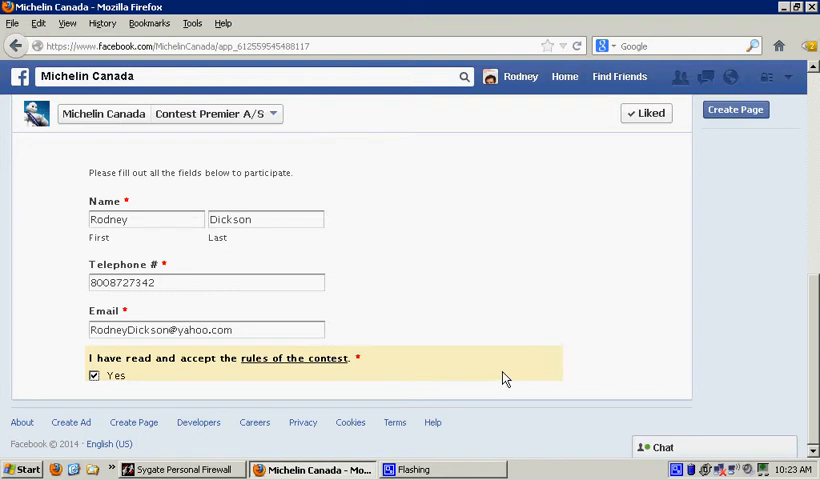
mouse_move(520, 348)
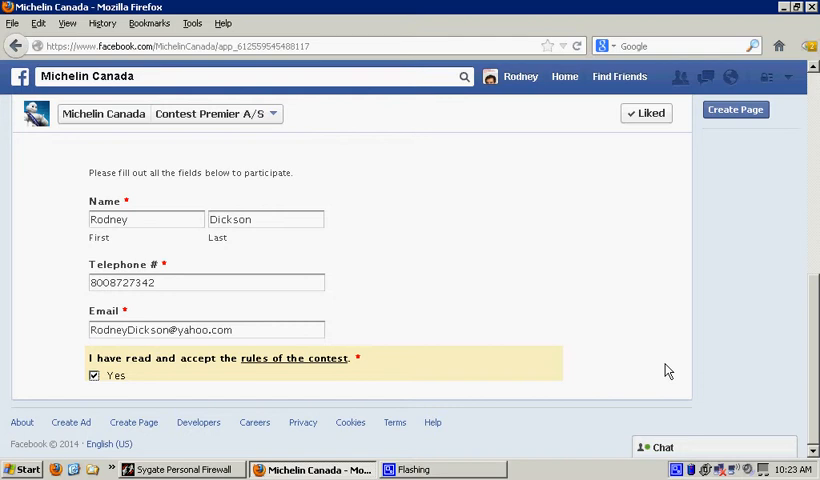
mouse_move(516, 284)
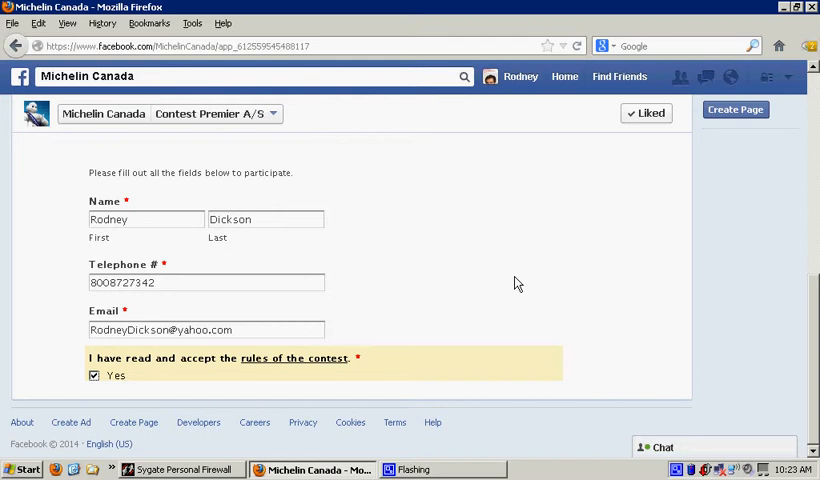
mouse_move(516, 312)
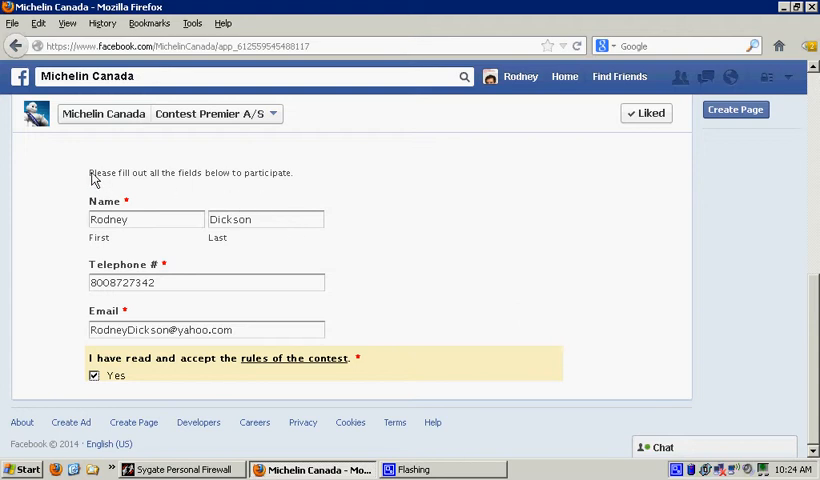
mouse_move(106, 176)
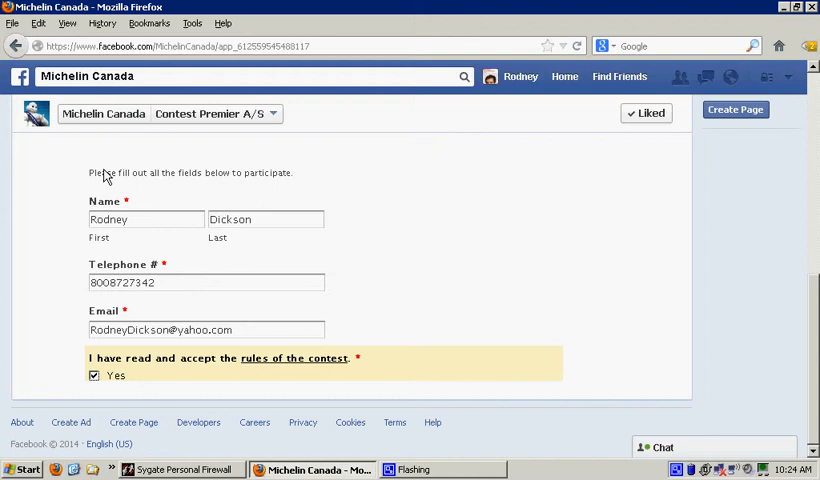
mouse_move(96, 188)
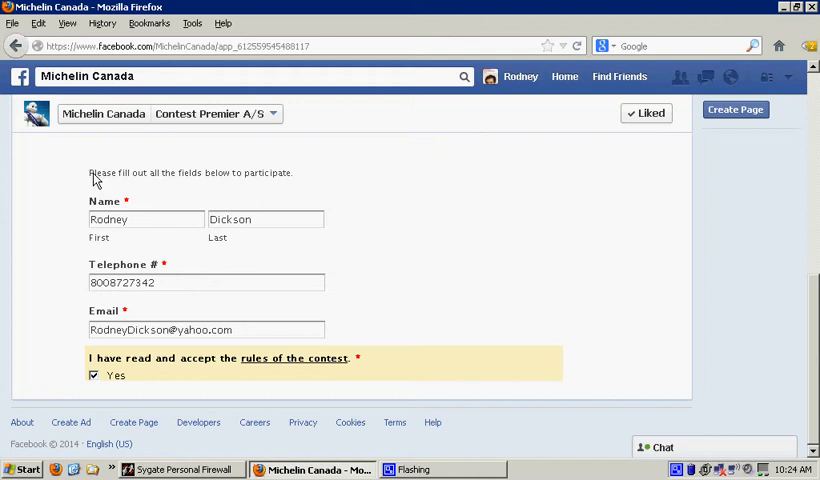
- Select the form text from the instructions down to the rules agreement
double_click(100, 172)
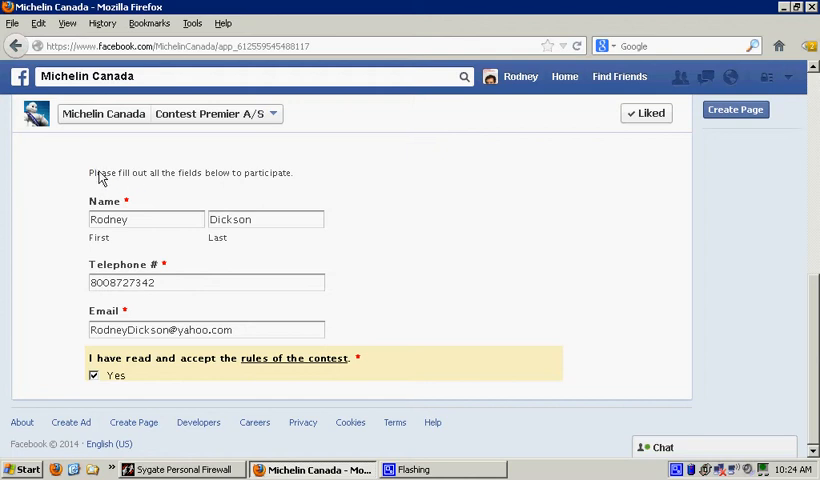
left_click_drag(92, 172, 224, 358)
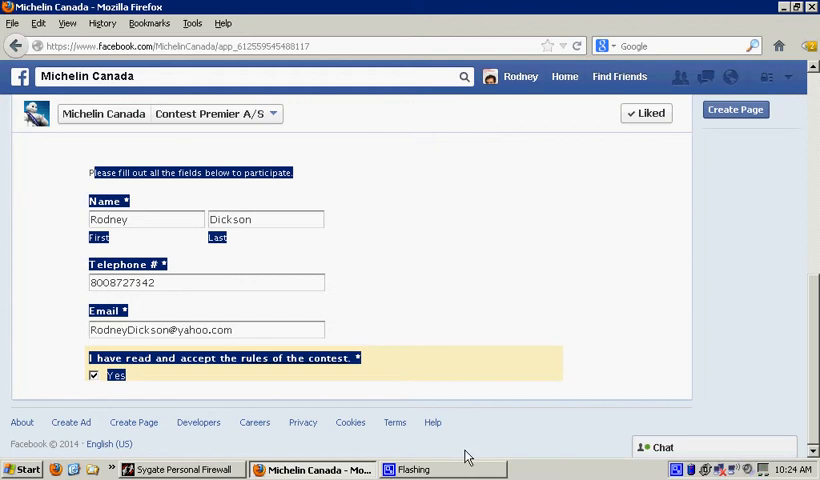
mouse_move(532, 296)
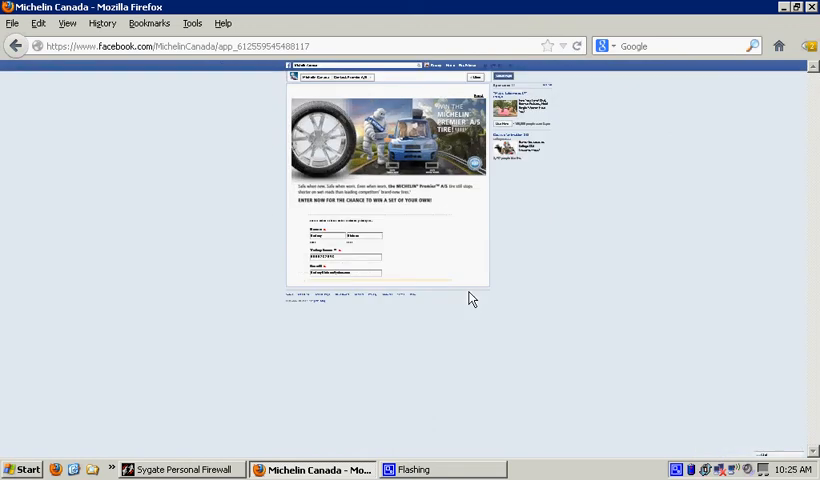
mouse_move(462, 280)
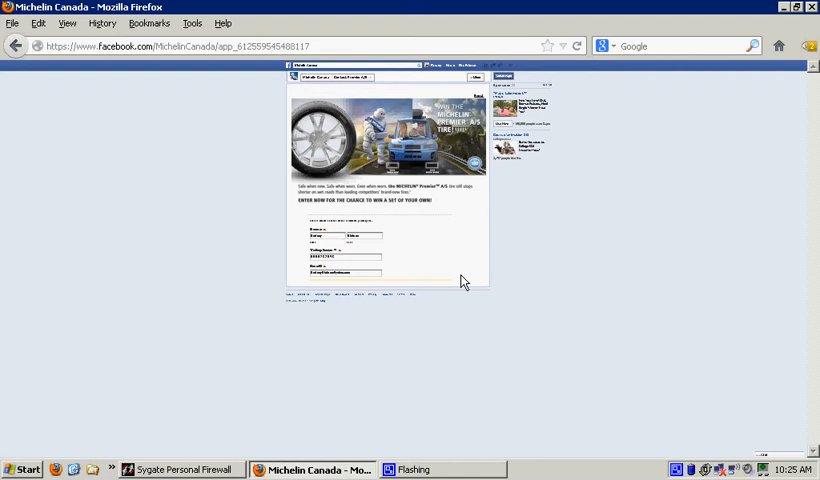
mouse_move(422, 256)
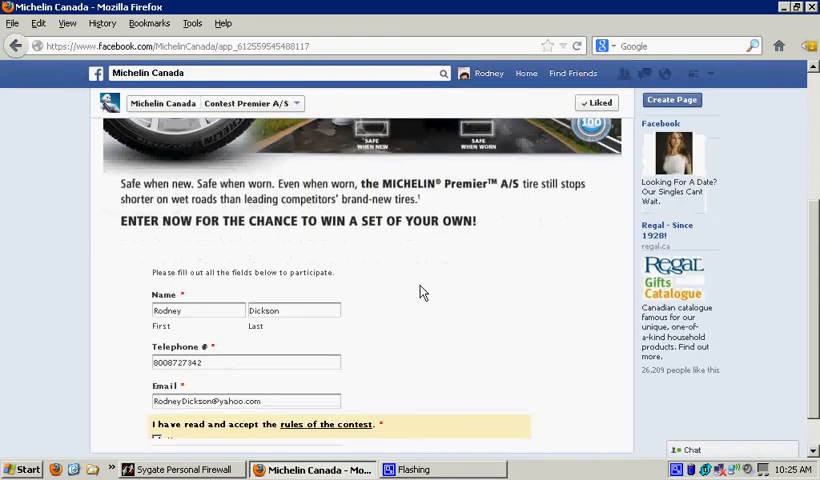
- Zoom the Firefox page in so the filled contact details and ticked rules agreement appear enlarged
scroll("down", 3)
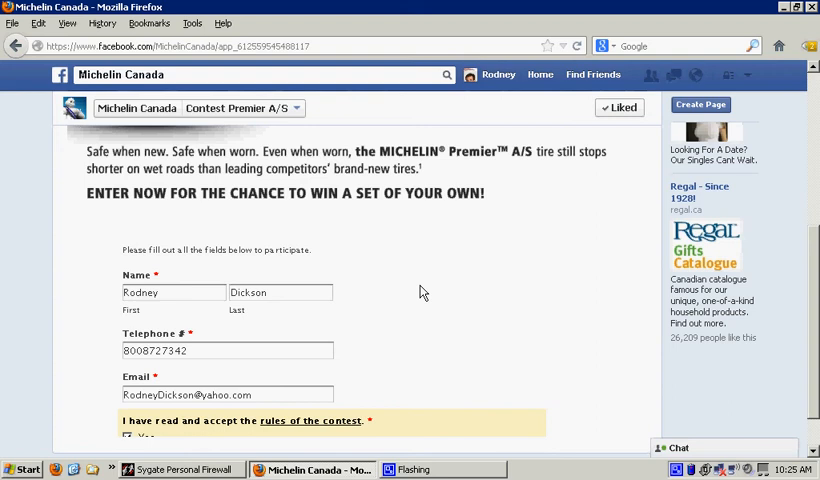
scroll("down", 3)
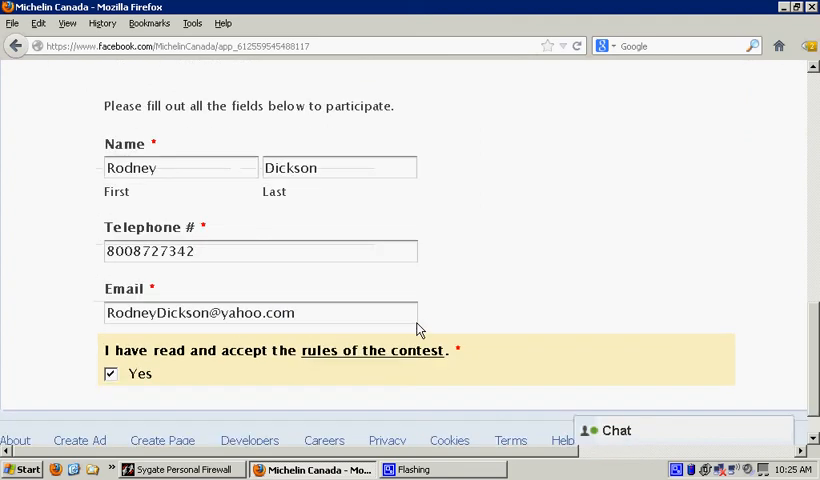
scroll("down", 3)
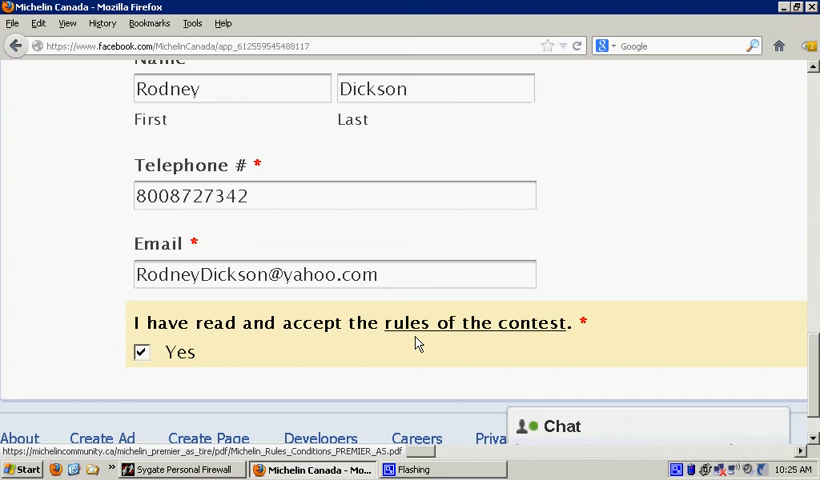
scroll("down", 3)
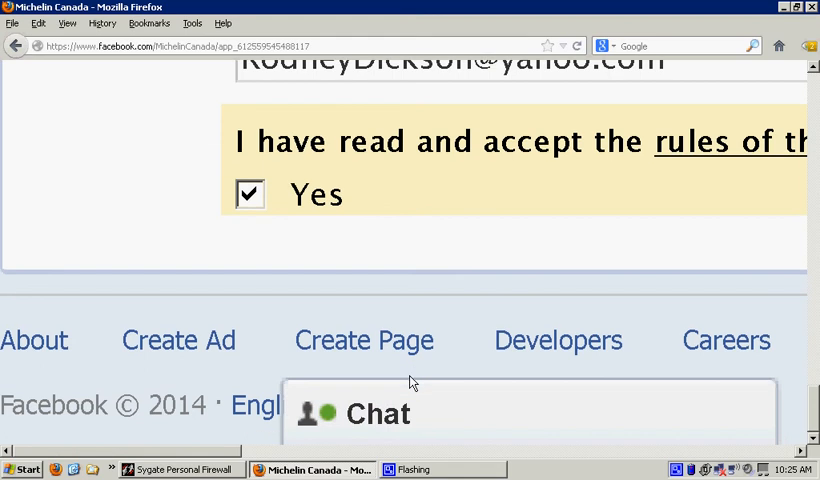
mouse_move(456, 222)
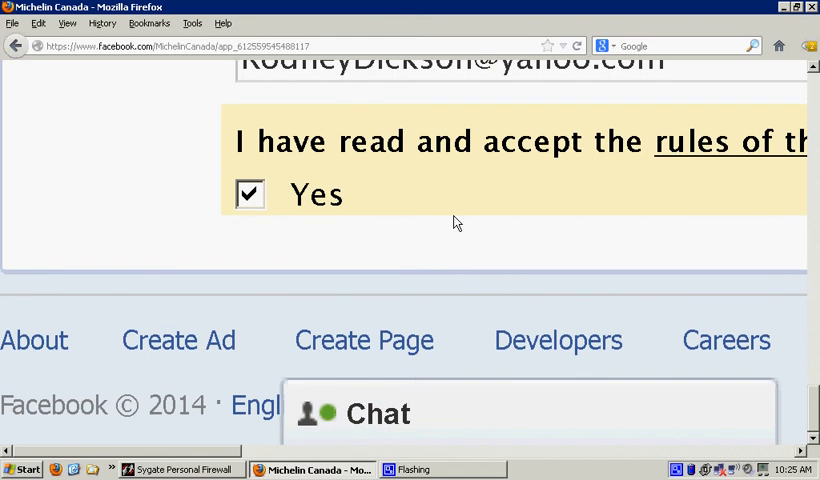
mouse_move(204, 202)
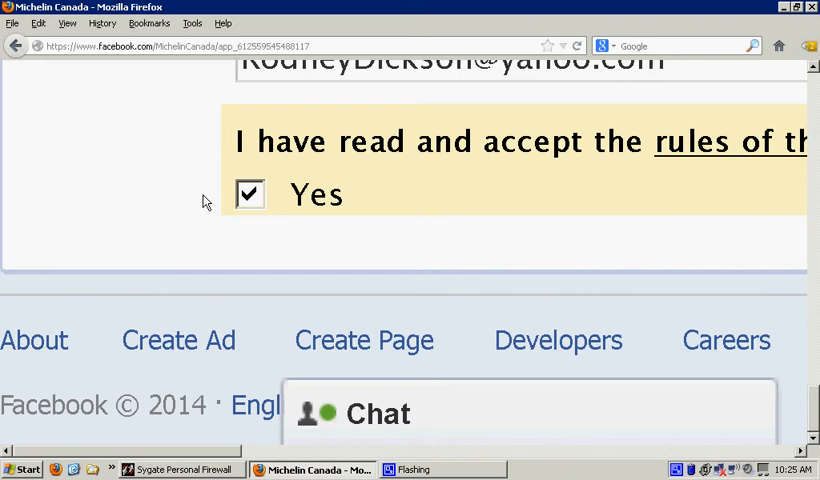
left_click(68, 24)
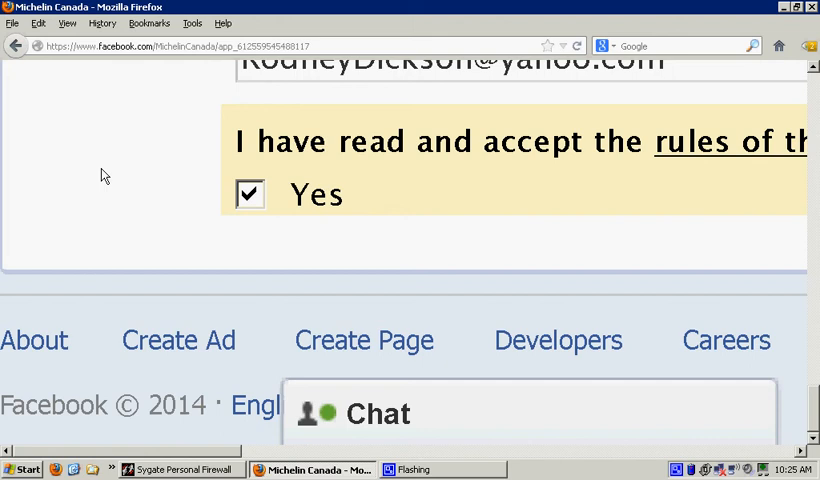
mouse_move(160, 230)
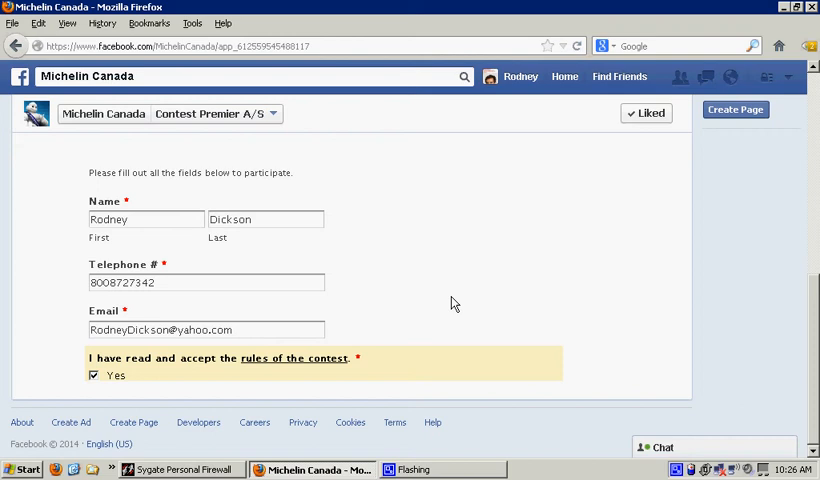
mouse_move(474, 228)
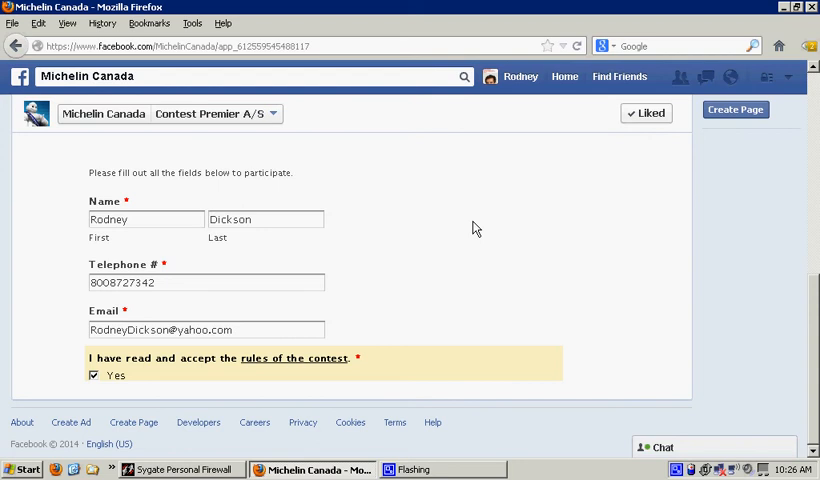
mouse_move(336, 228)
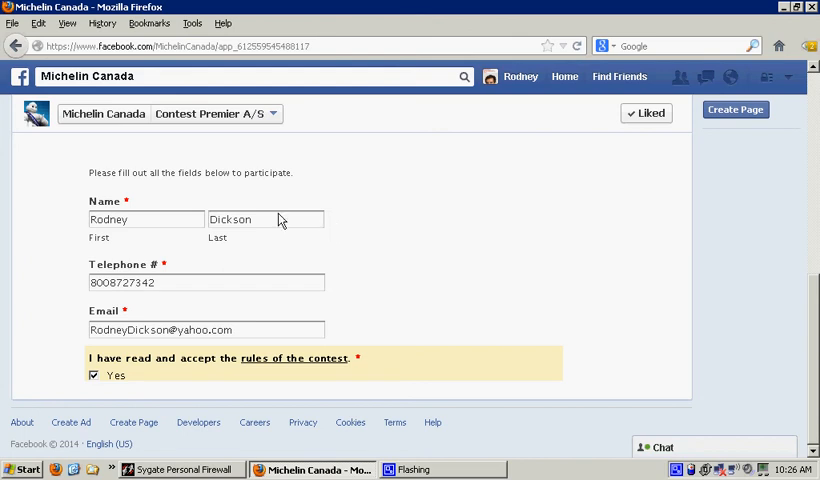
mouse_move(344, 258)
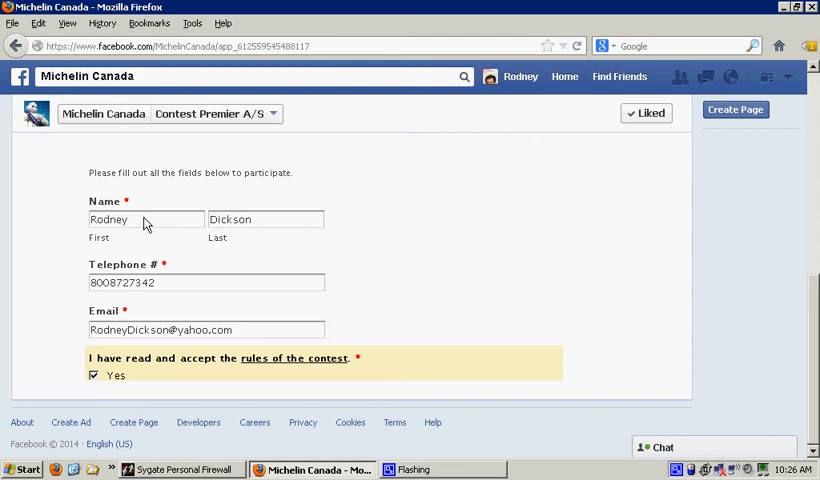
mouse_move(450, 332)
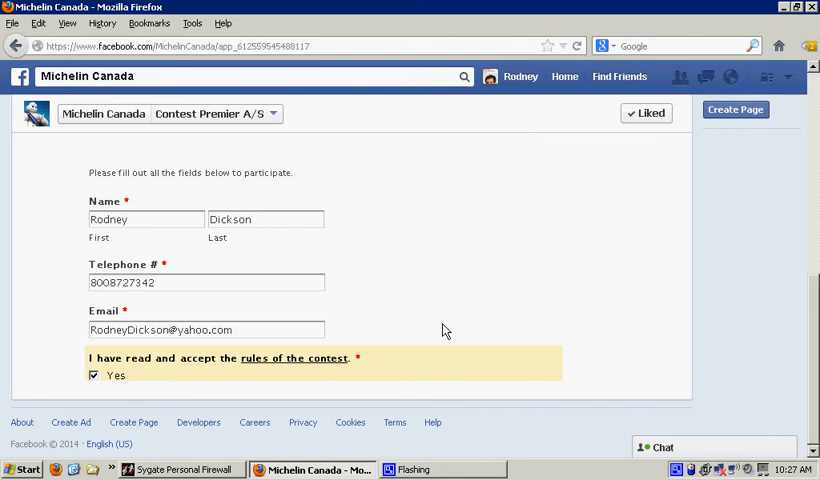
mouse_move(160, 222)
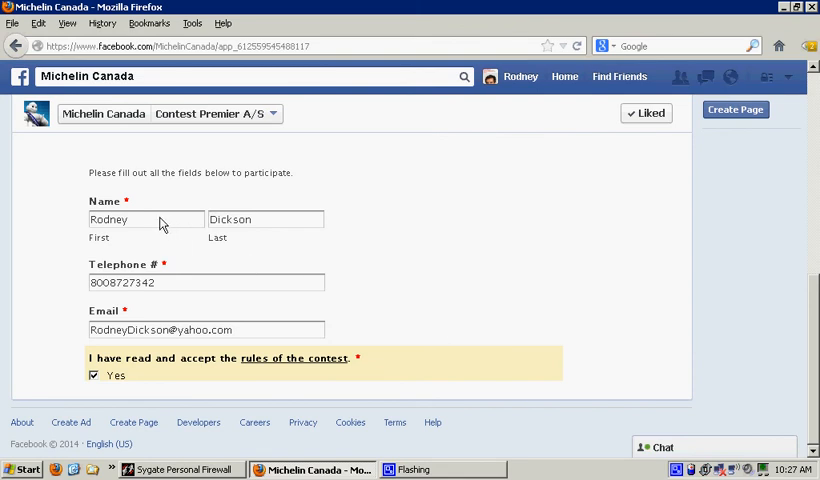
- Move from the First name box down to the eligibility terms, Submit and Share buttons
left_click(140, 220)
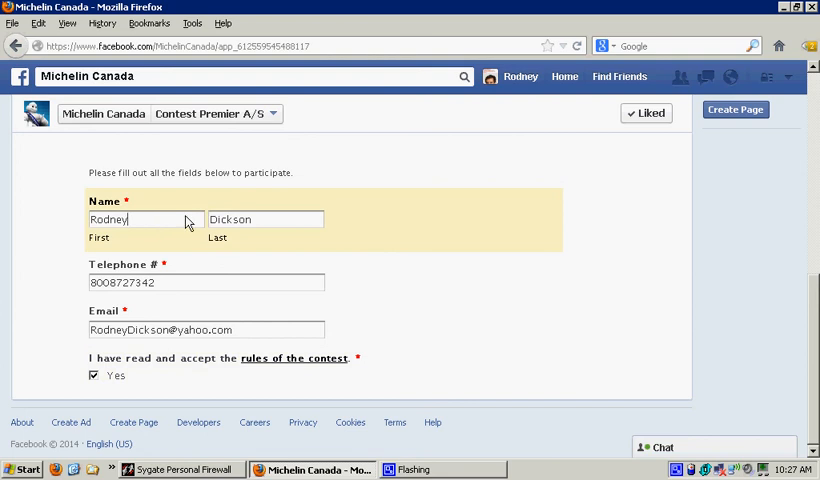
mouse_move(496, 292)
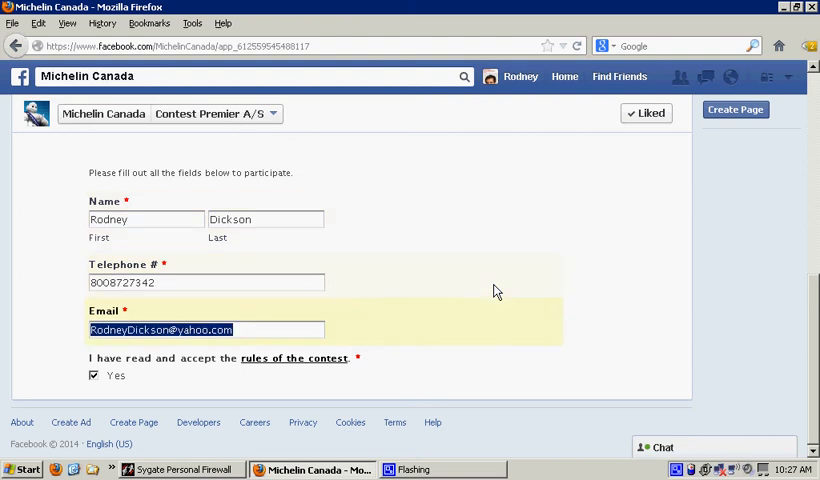
scroll("down", 3)
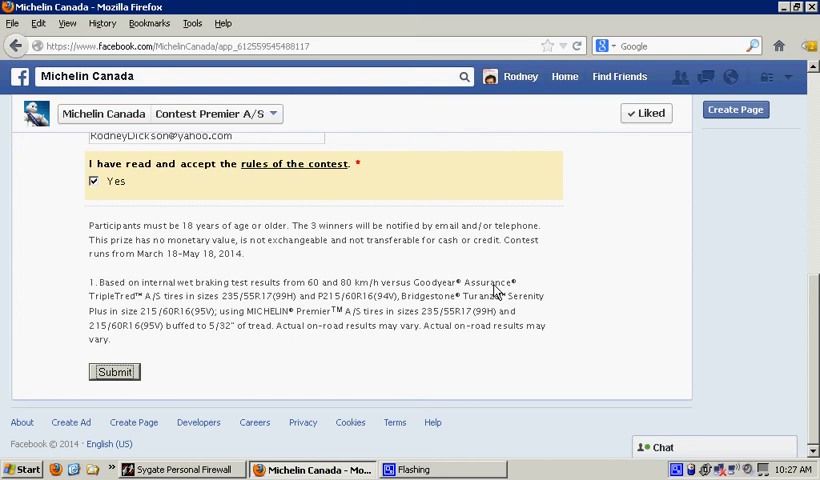
mouse_move(632, 374)
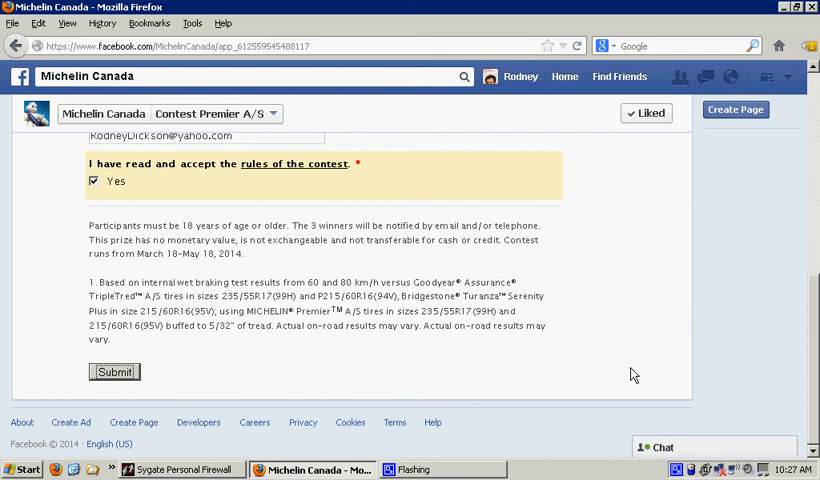
mouse_move(238, 362)
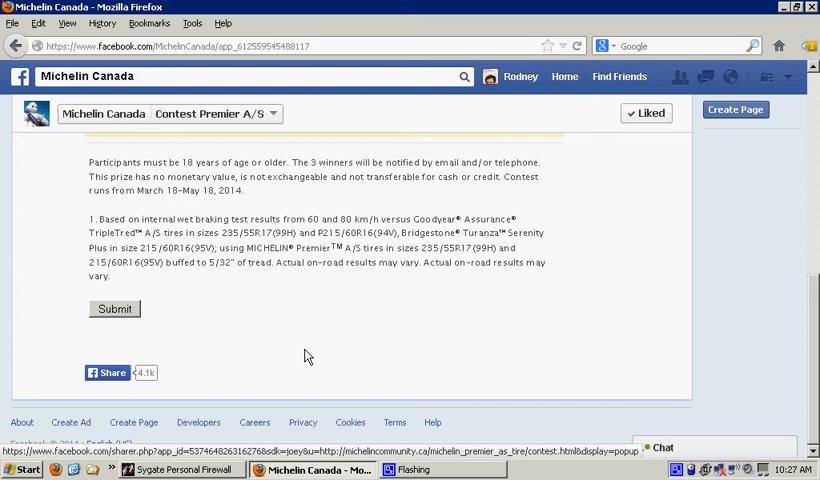
mouse_move(344, 368)
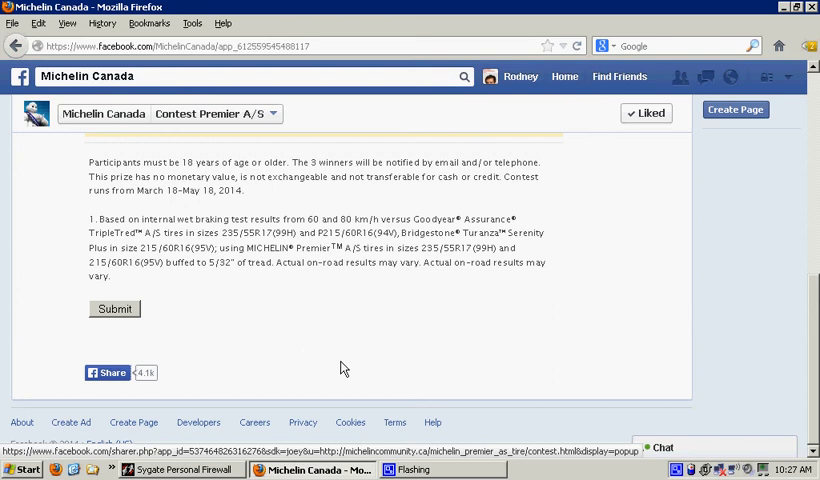